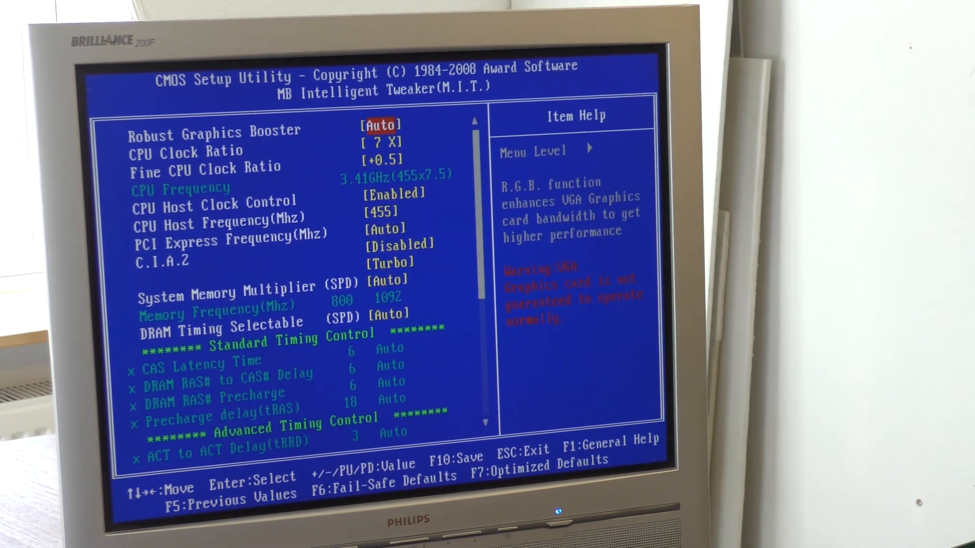
# - Save the 455 MHz × 7.5 host frequency overclock (3.41 GHz) and restart into Windows 7
pyautogui.press('F10')
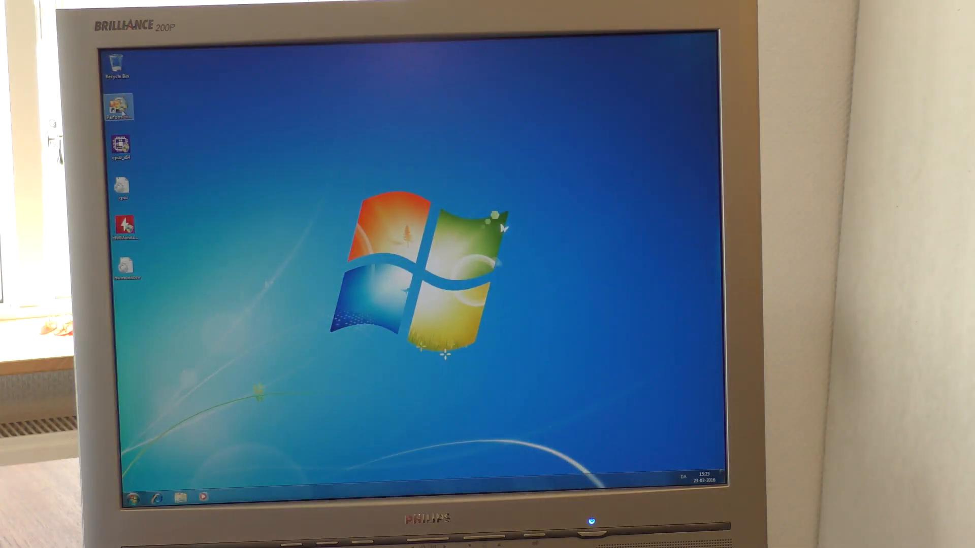
# - Launch PerformanceTest and CPU-Z, continue past the evaluation prompt, and open the Tests menu
pyautogui.doubleClick(117, 106)
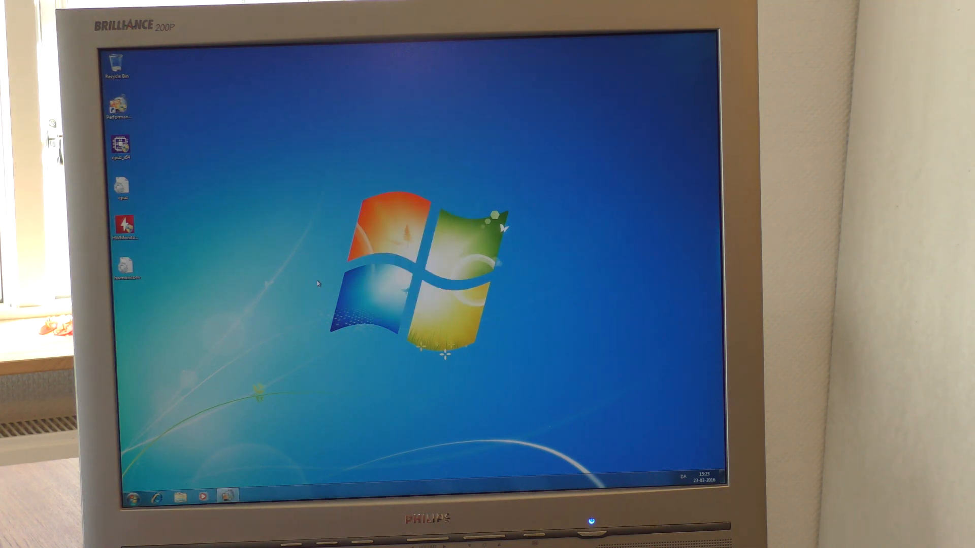
pyautogui.doubleClick(118, 106)
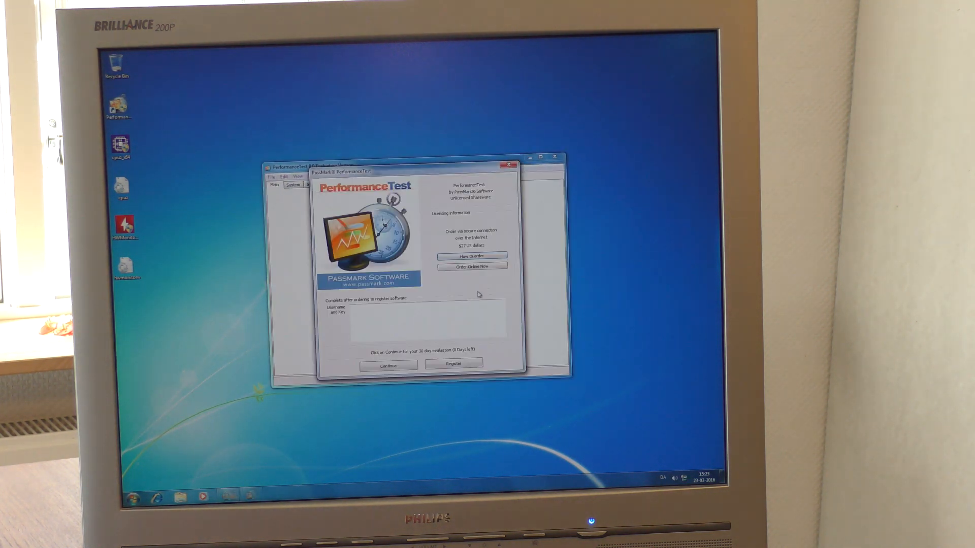
pyautogui.click(387, 365)
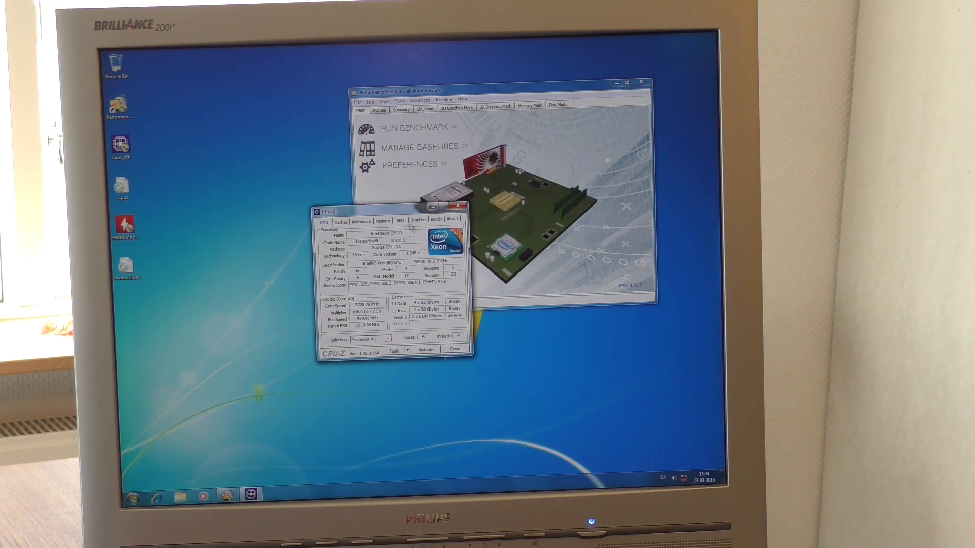
pyautogui.click(399, 102)
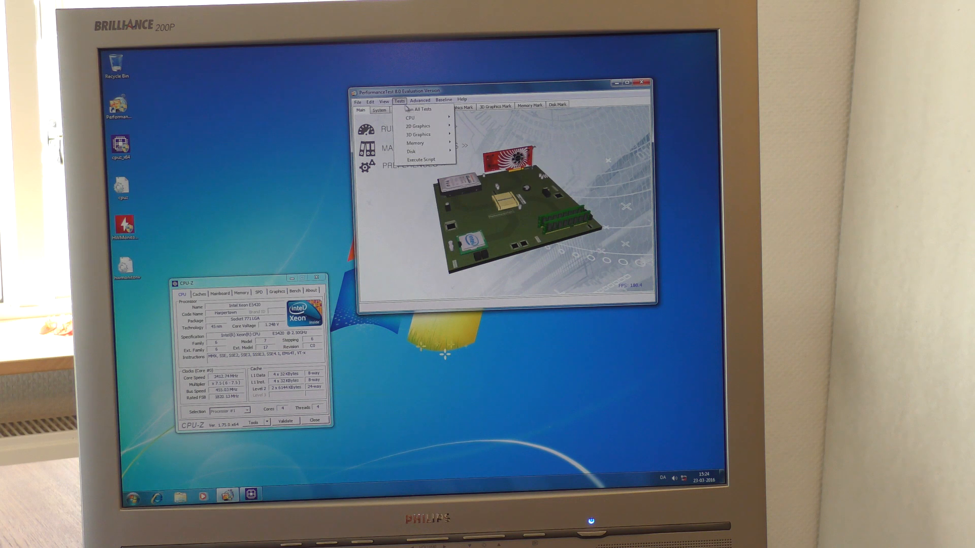
# - Run all CPU tests to show the Xeon E5420's CPU Mark against other processors
pyautogui.click(409, 117)
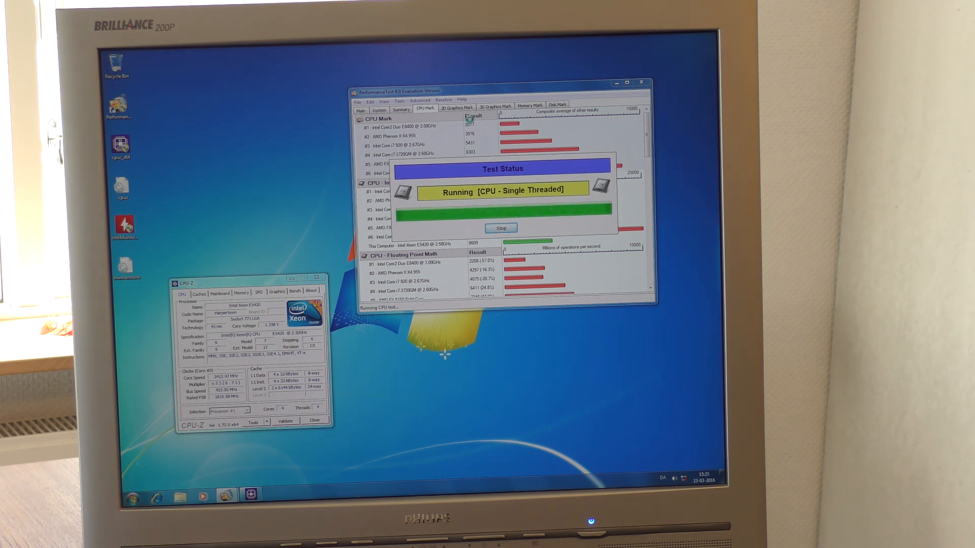
pyautogui.click(500, 228)
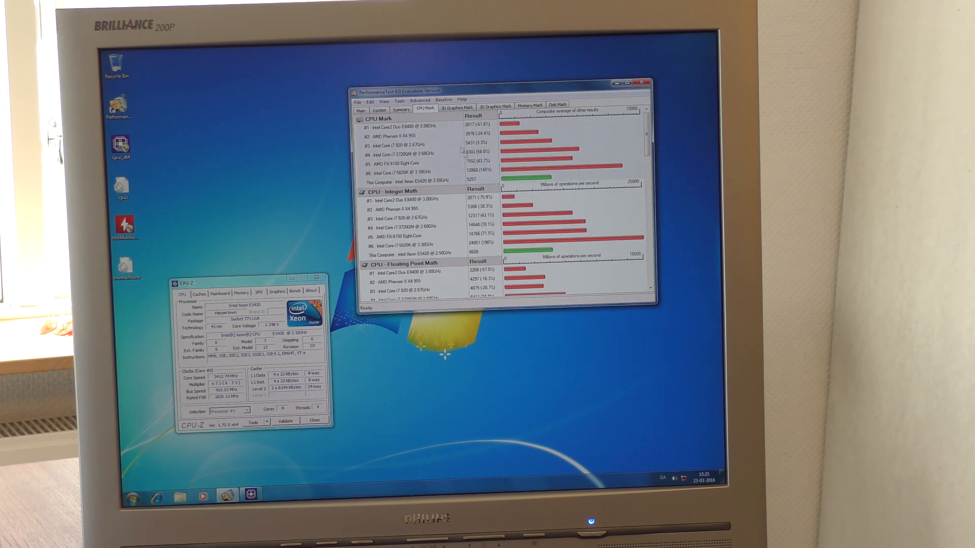